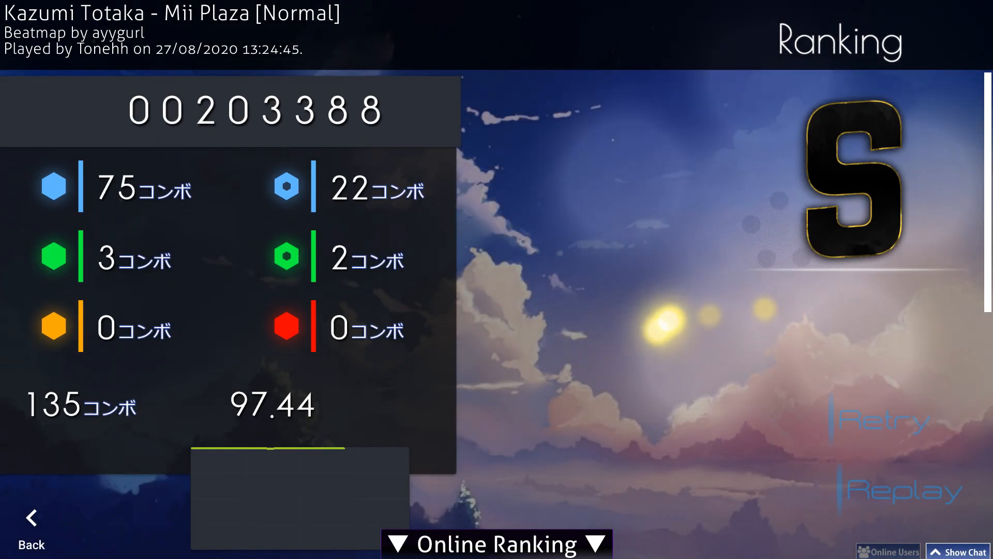
Exit osu! from the S-rank results screen so the Windows desktop shows
{"action": "left_click", "coordinate": [30, 528]}
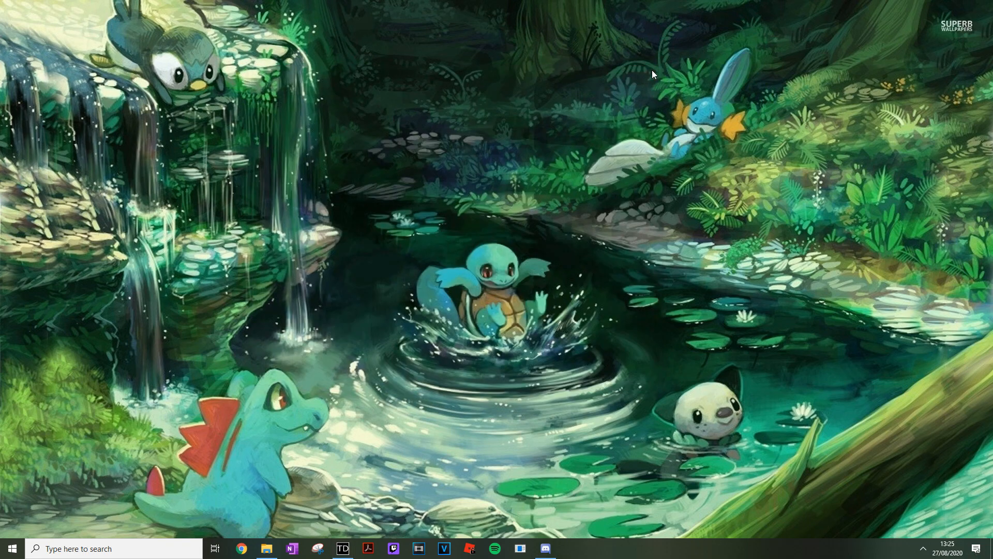
{"action": "mouse_move", "coordinate": [944, 4]}
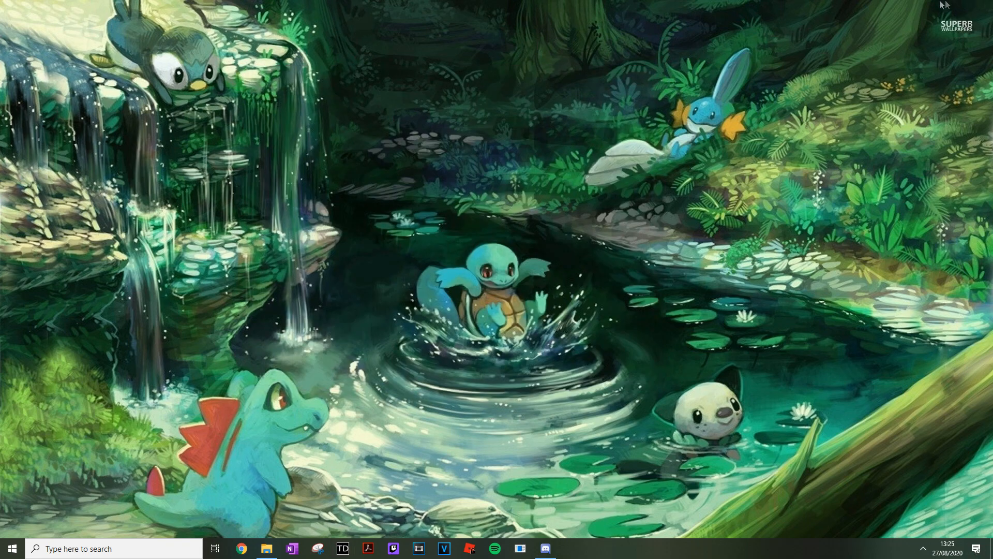
Go into the Tablet driver folder's config subfolder with its five configuration files
{"action": "left_click", "coordinate": [266, 548]}
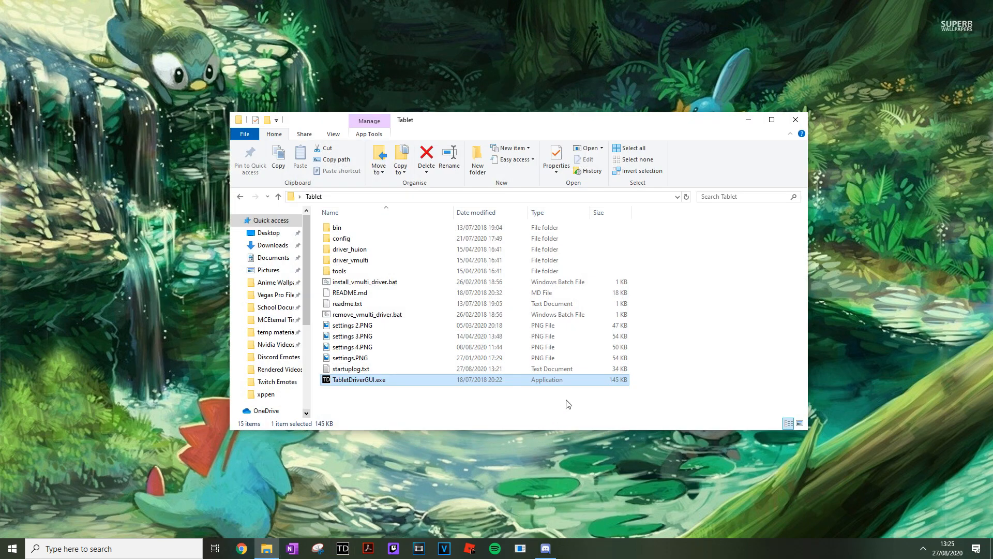
{"action": "left_click", "coordinate": [342, 238]}
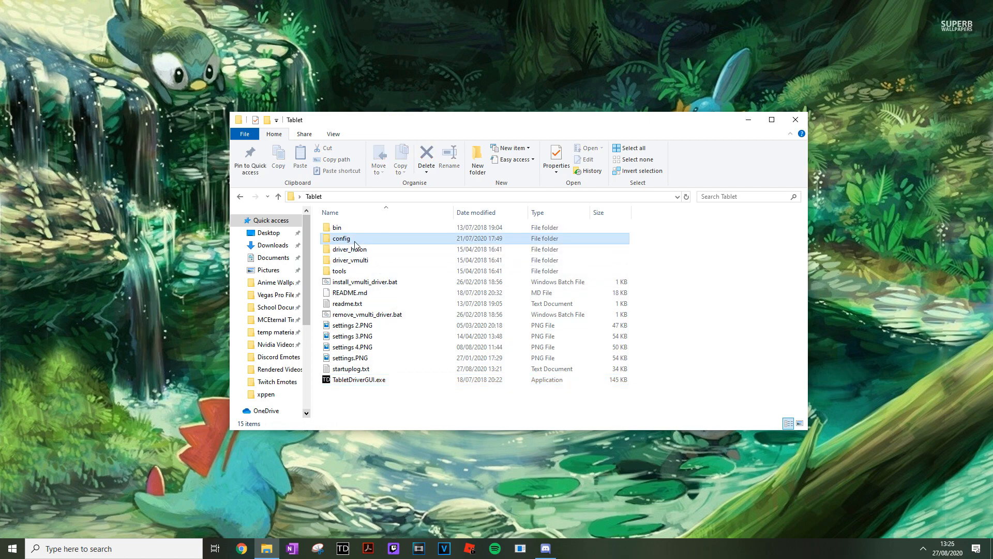
{"action": "double_click", "coordinate": [342, 238]}
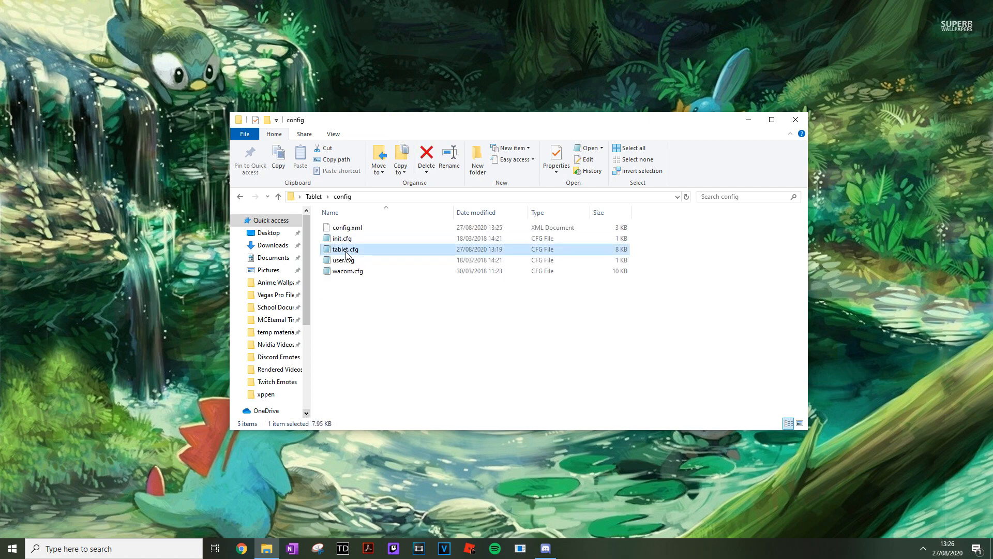
Load tablet.cfg in Notepad and search 'xp-pen' to land on the XP-Pen G640 entry
{"action": "double_click", "coordinate": [345, 250]}
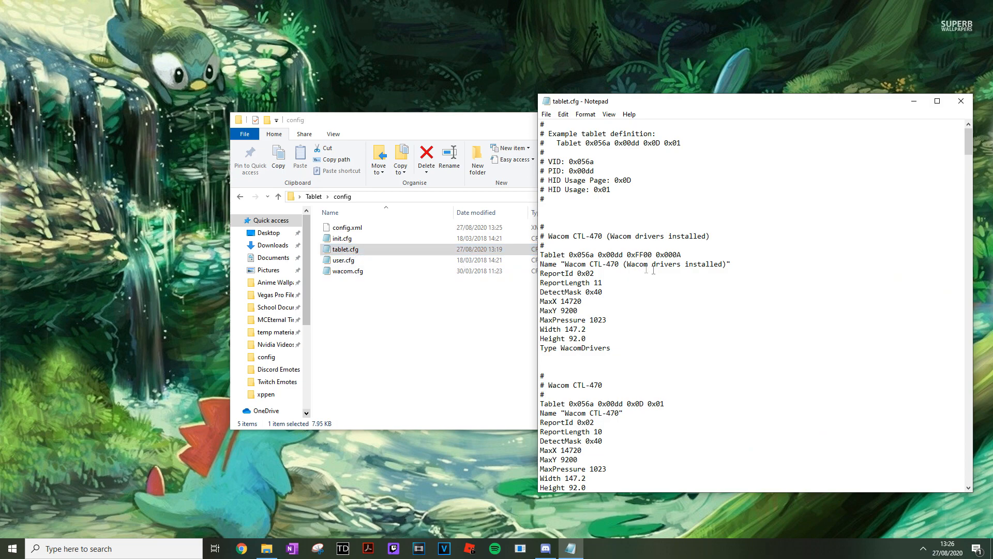
{"action": "key", "text": "Ctrl+f"}
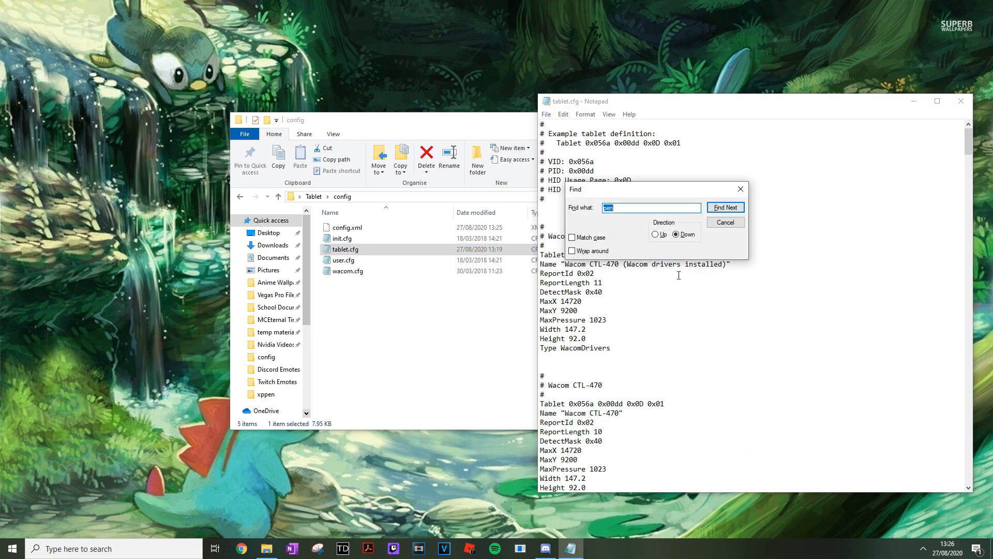
{"action": "type", "text": "xp-pe"}
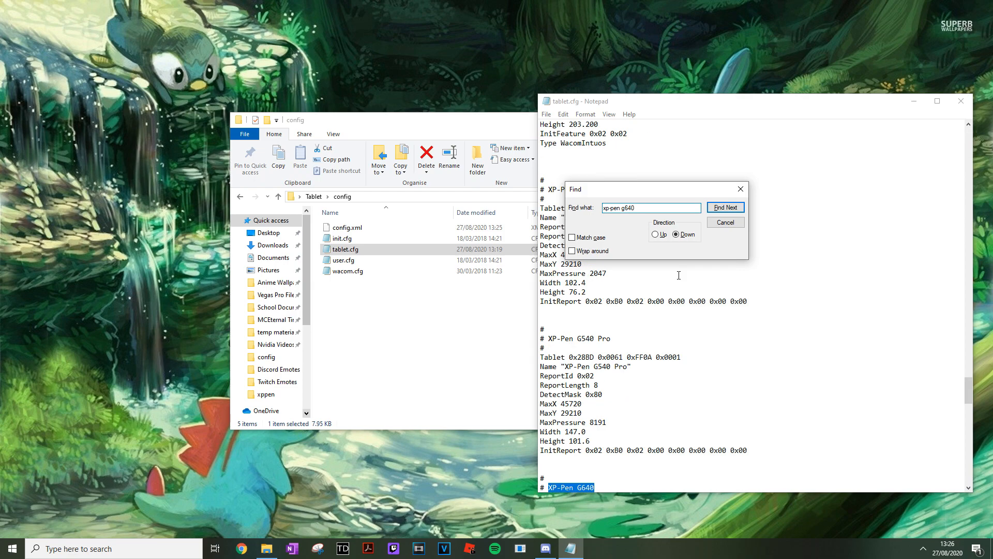
{"action": "left_click", "coordinate": [725, 207]}
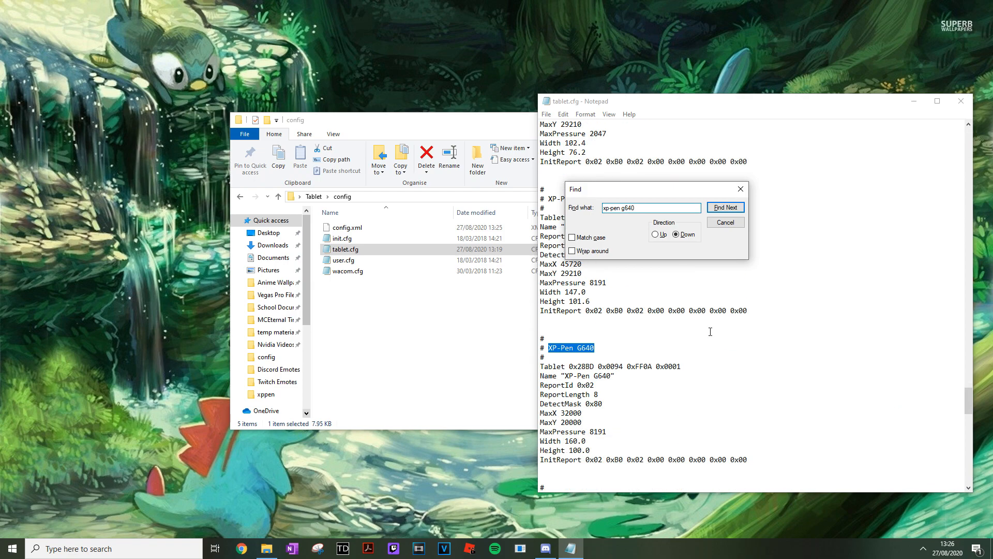
Edit the XP-Pen G640 DetectMask from 0x80 to 0x20 and save the file
{"action": "left_click", "coordinate": [724, 222]}
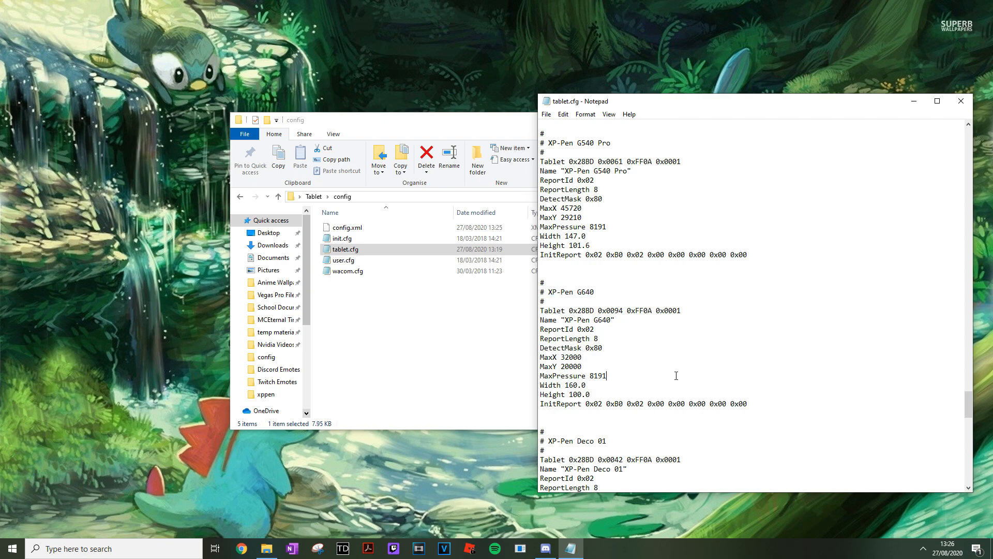
{"action": "double_click", "coordinate": [560, 348]}
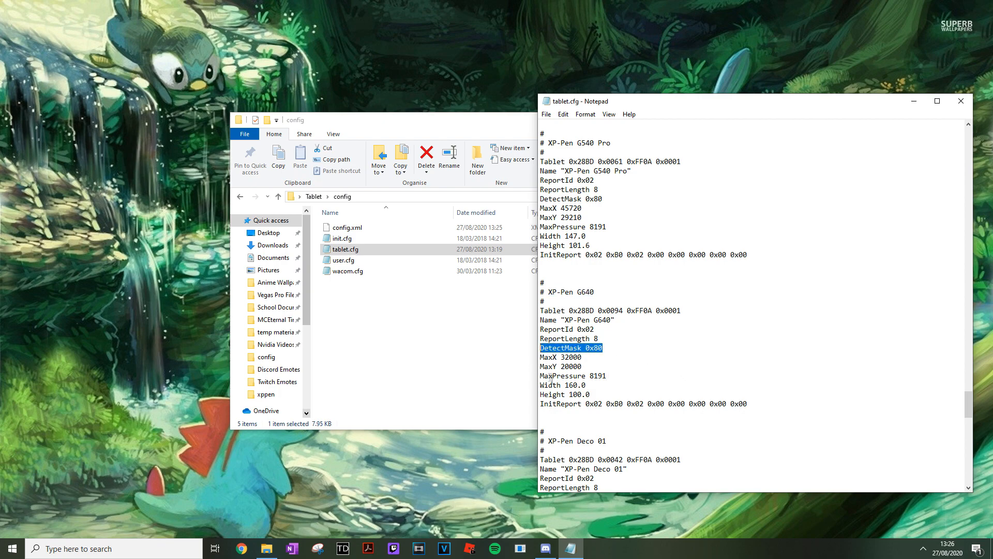
{"action": "left_click", "coordinate": [596, 348]}
{"action": "type", "text": "2"}
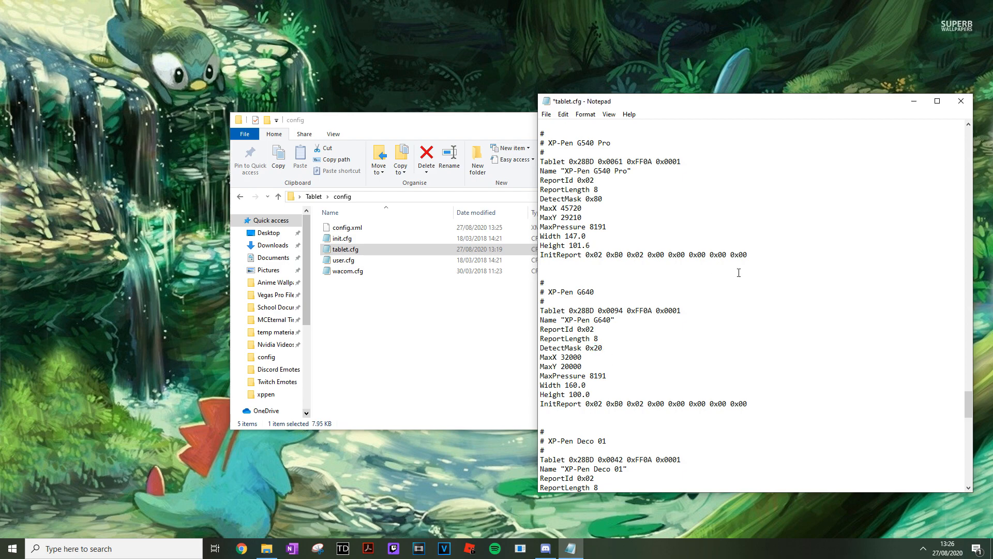
{"action": "left_click", "coordinate": [545, 115]}
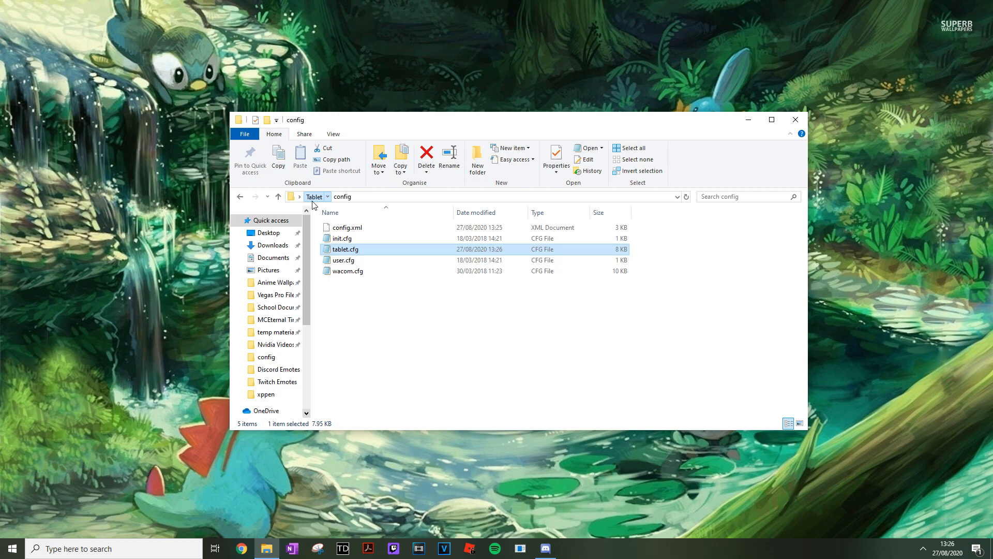
Return from the config subfolder up to the Tablet driver folder
{"action": "double_click", "coordinate": [359, 380]}
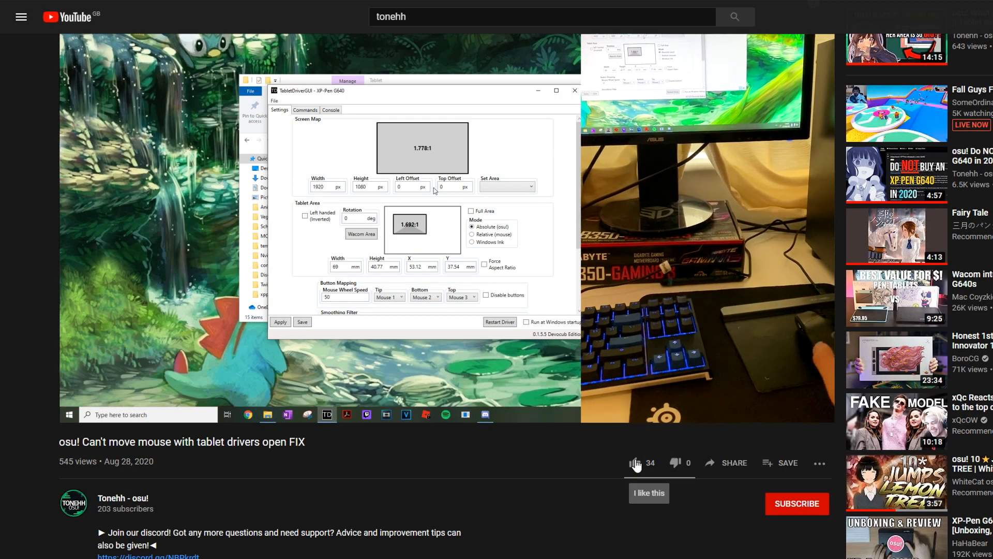
Like the osu! tablet-drivers fix video, bringing it to 35 likes
{"action": "left_click", "coordinate": [633, 462]}
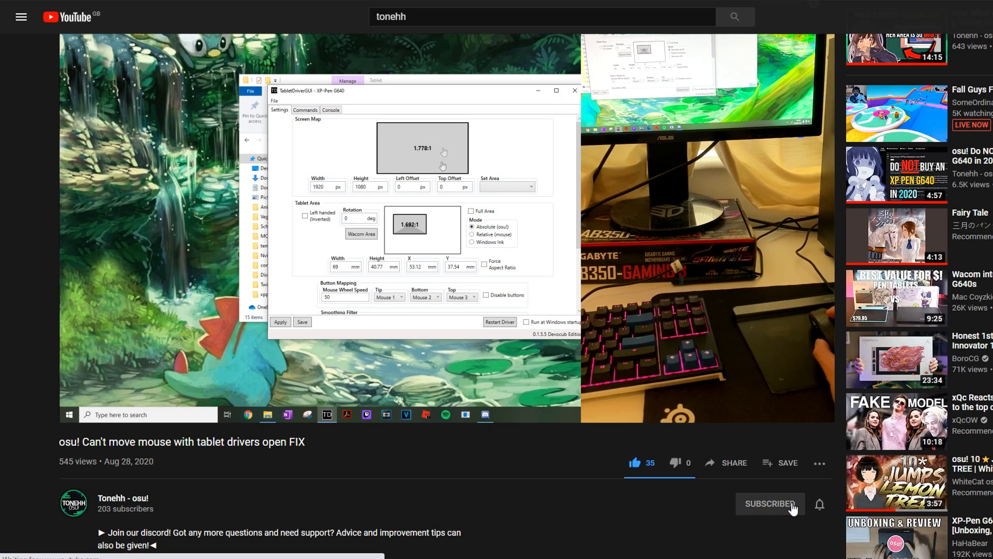